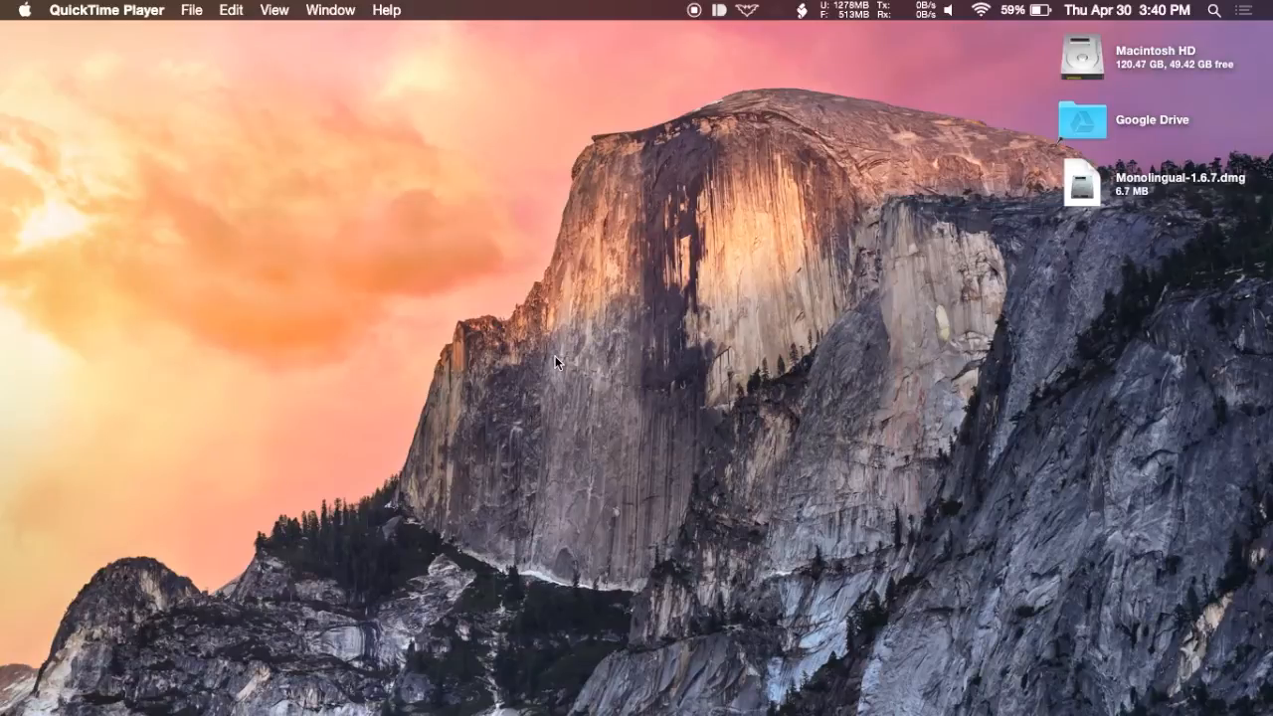
mouse_move(1094, 182)
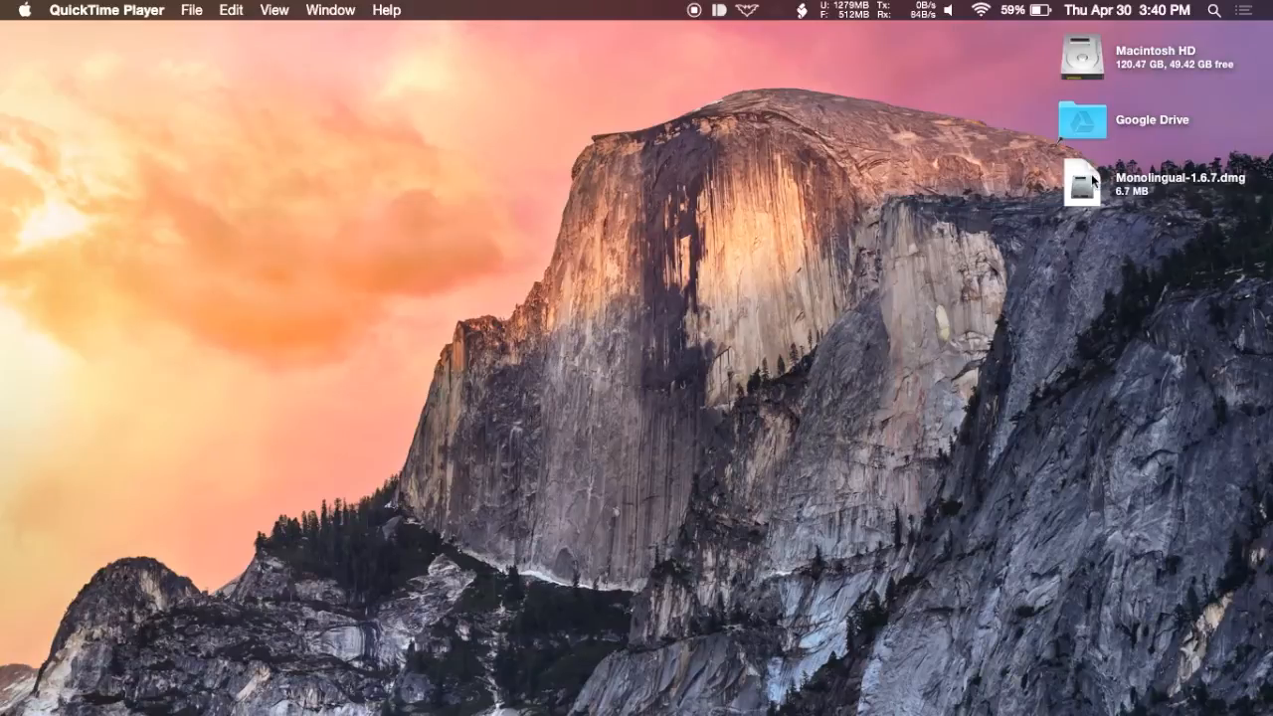
Launch Monolingual from the Applications folder, scrolling the app list to find it
double_click(1080, 182)
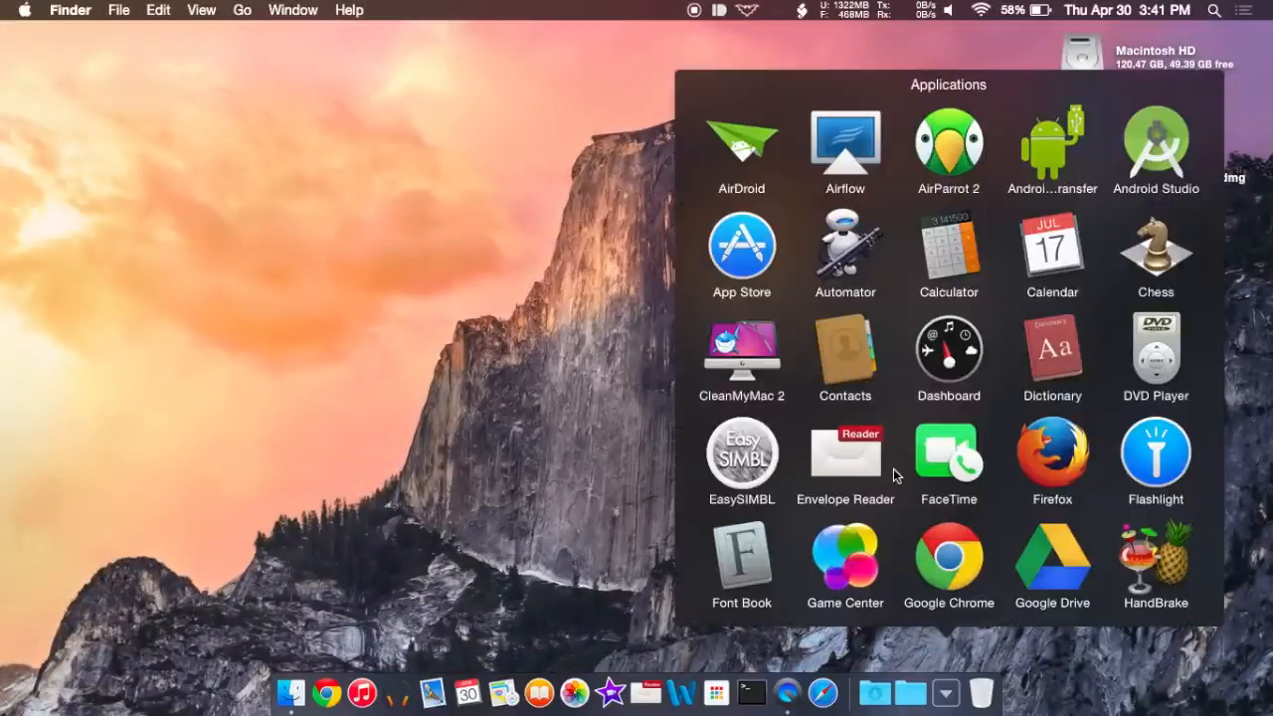
scroll(down, 3)
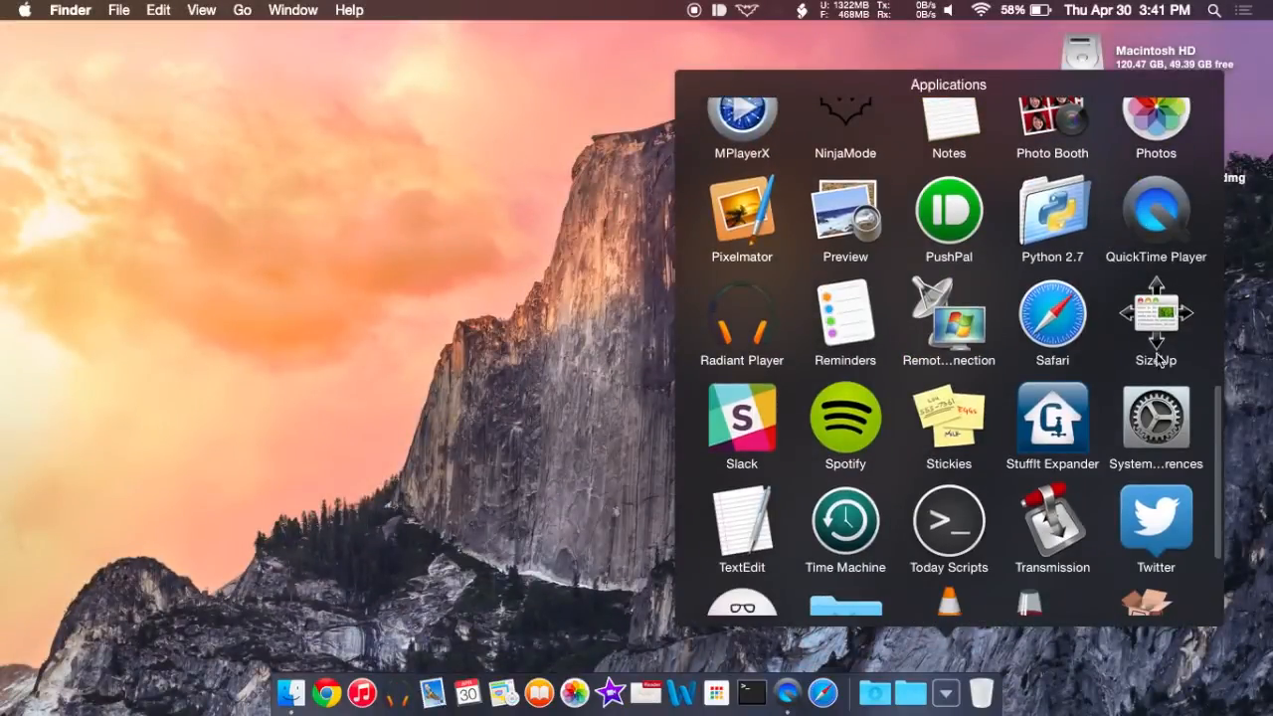
scroll(up, 3)
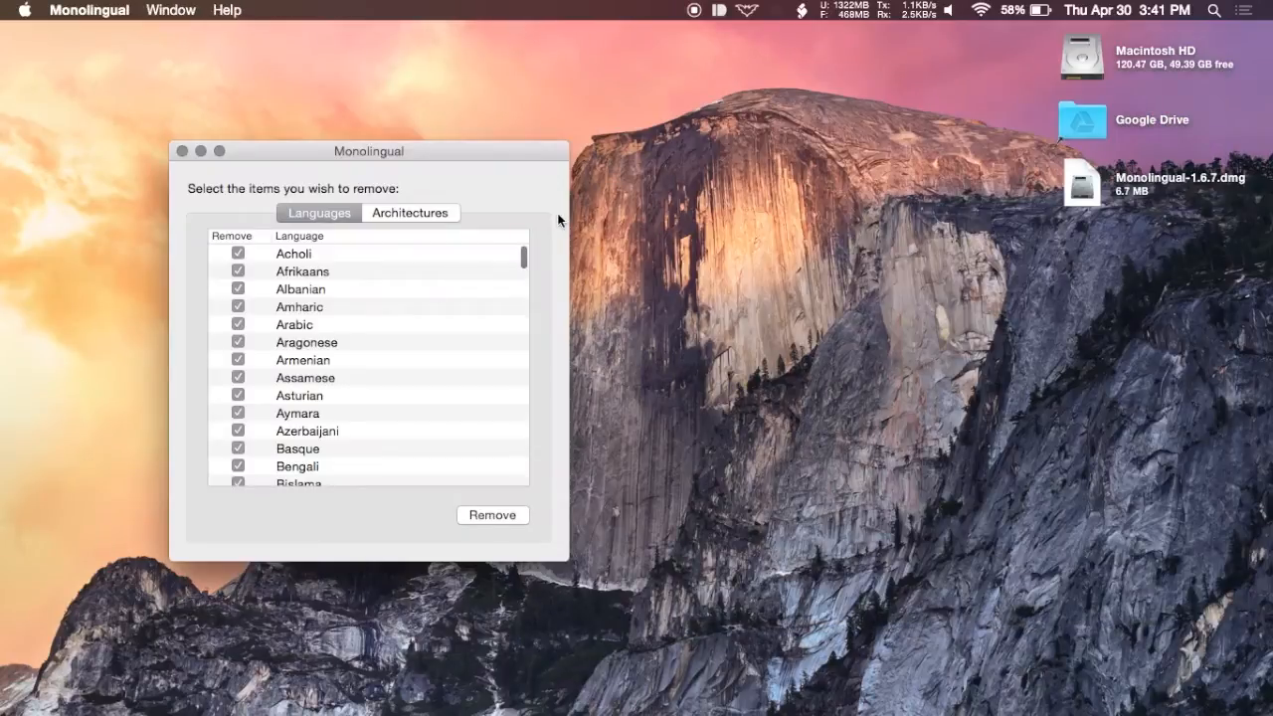
mouse_move(403, 308)
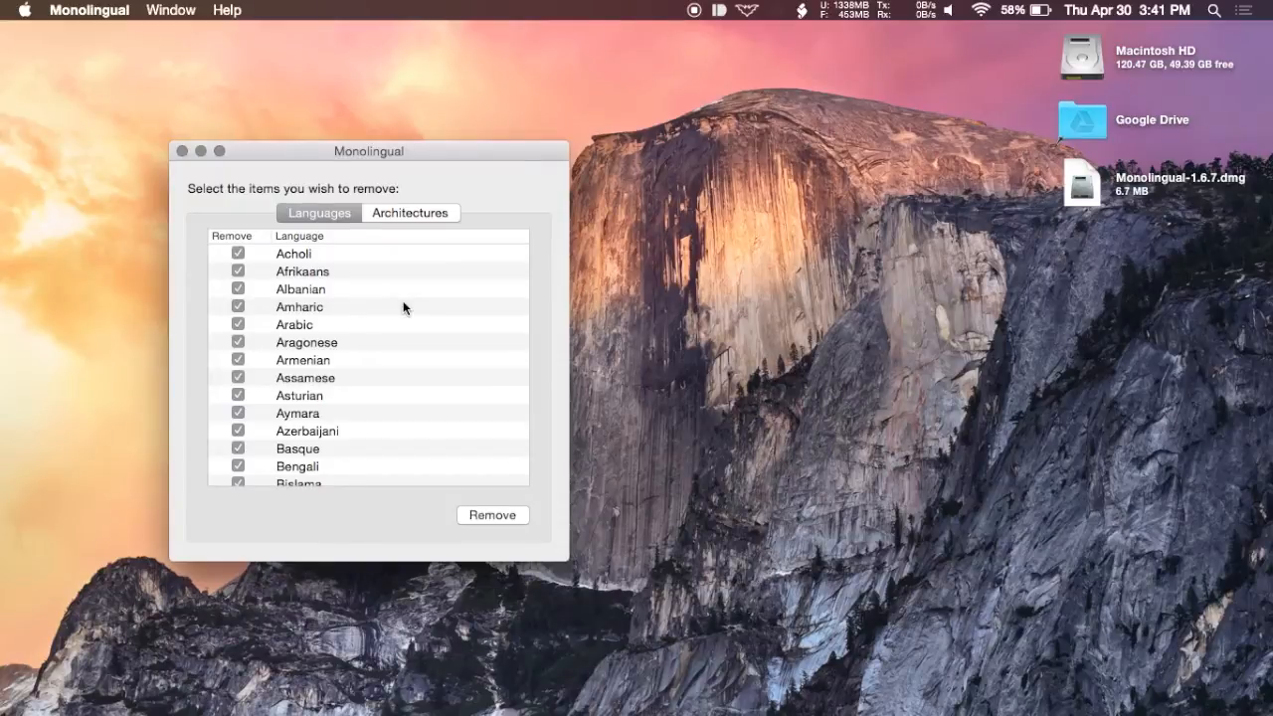
Uncheck English (Australia), (Canada), (New Zealand) and (United Kingdom) so they are kept
scroll(down, 3)
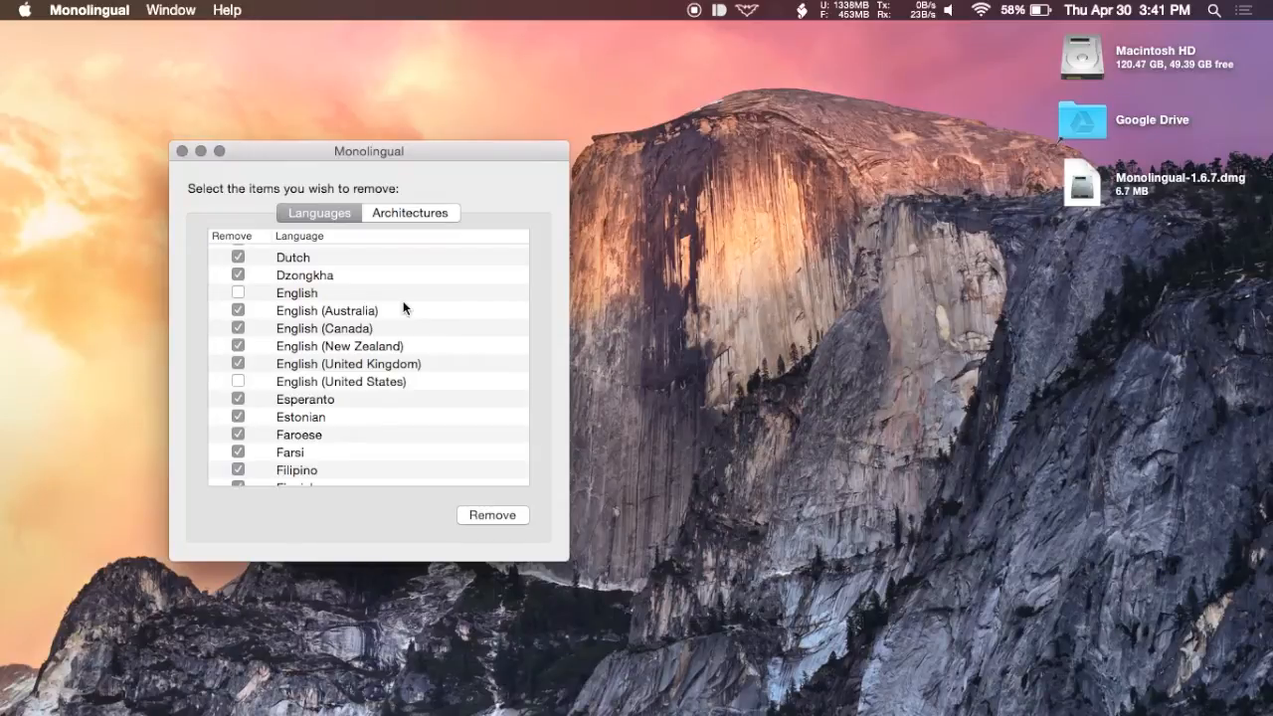
click(239, 310)
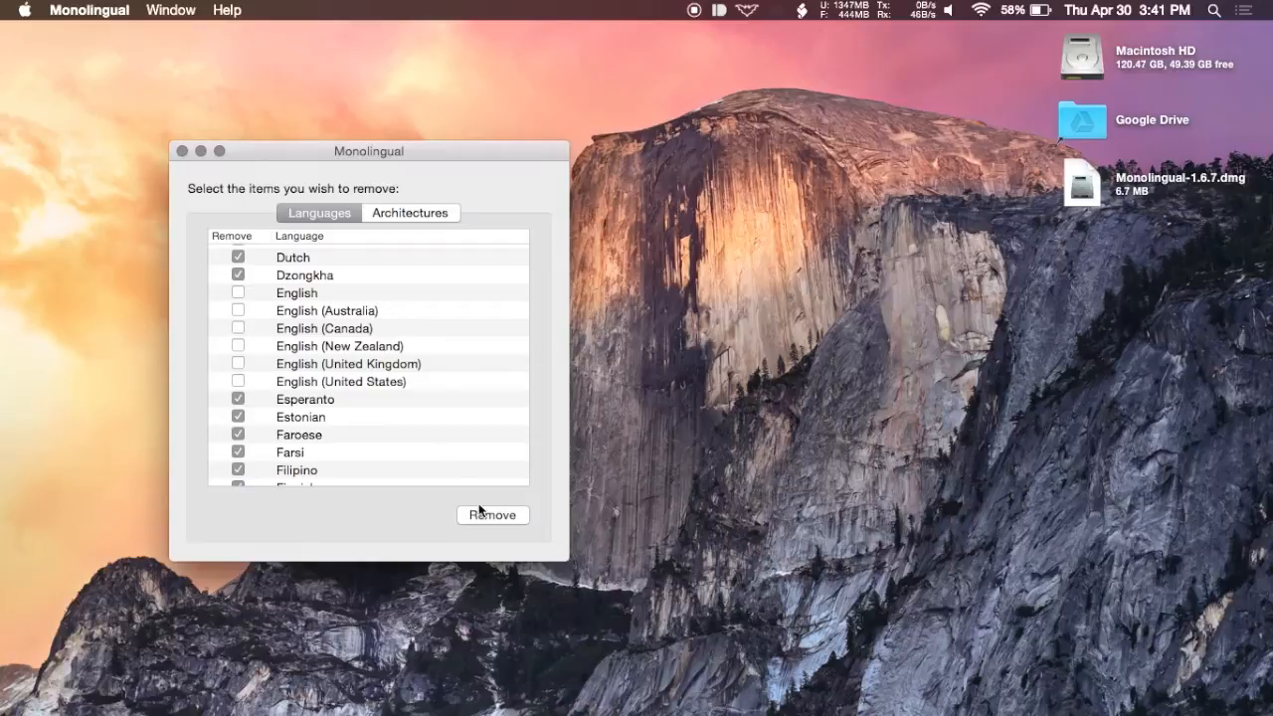
Remove the checked languages, confirming with Continue in the confirmation sheet
click(491, 514)
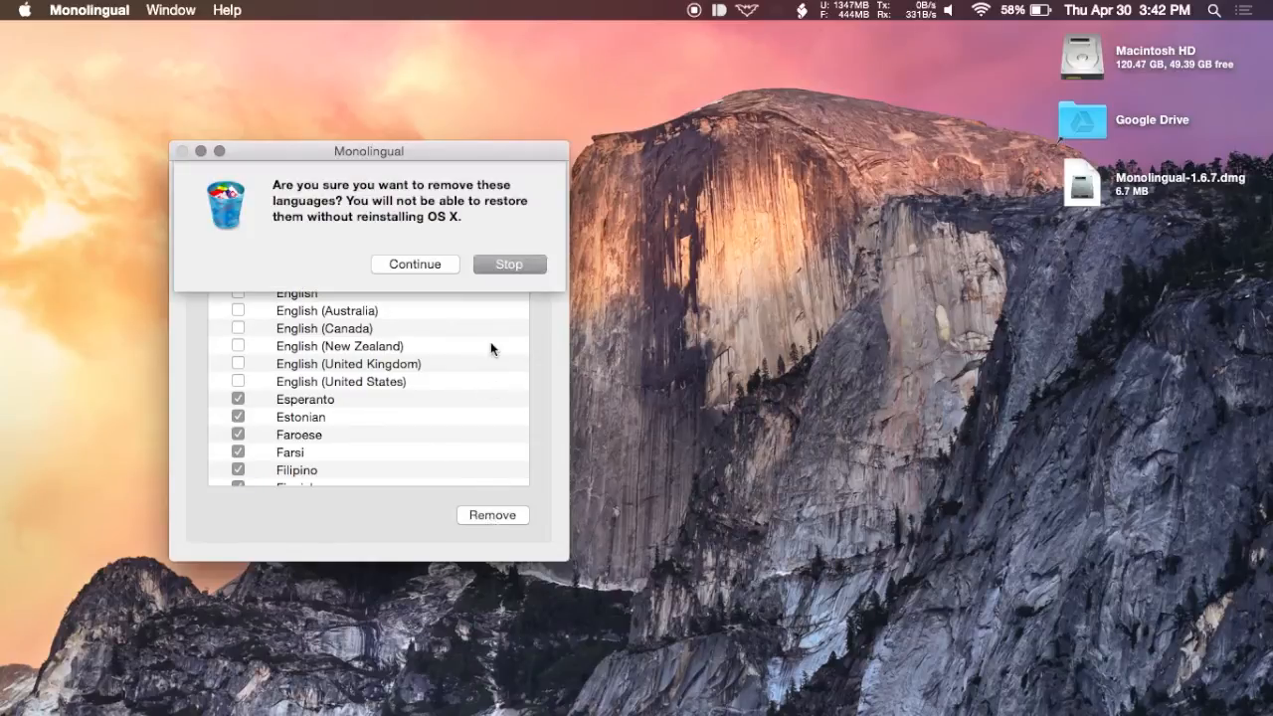
click(415, 264)
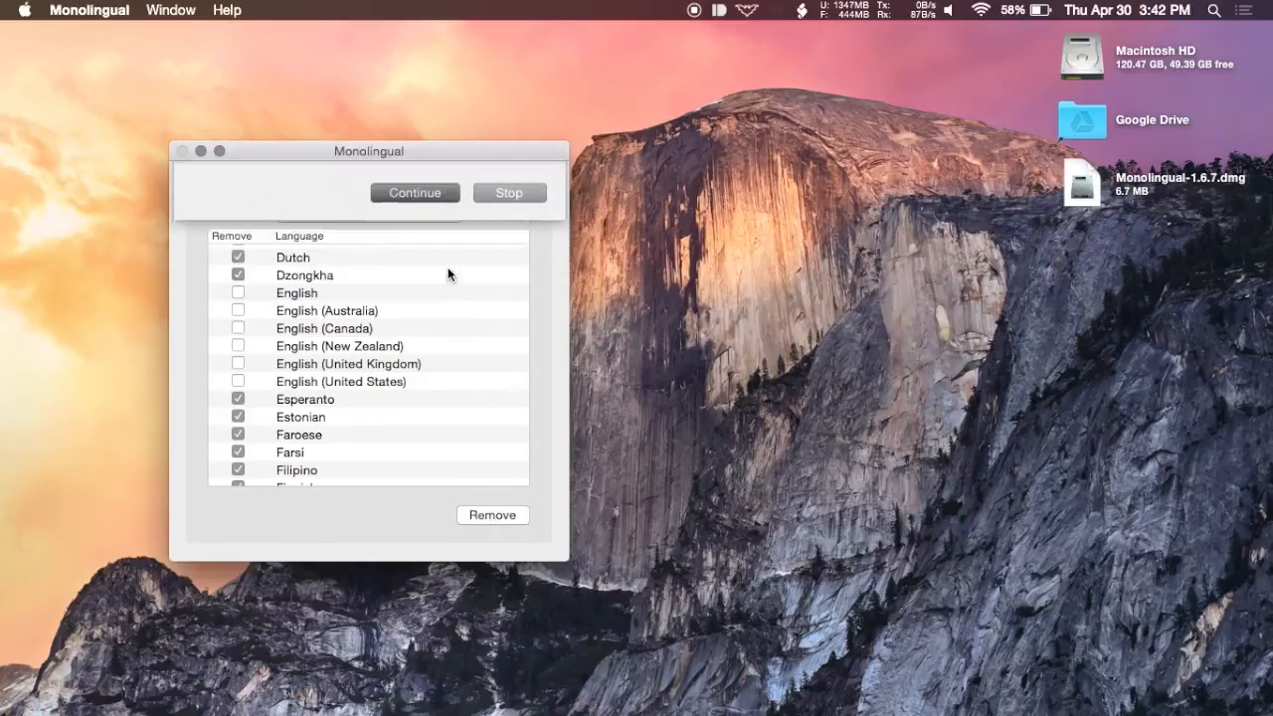
click(492, 514)
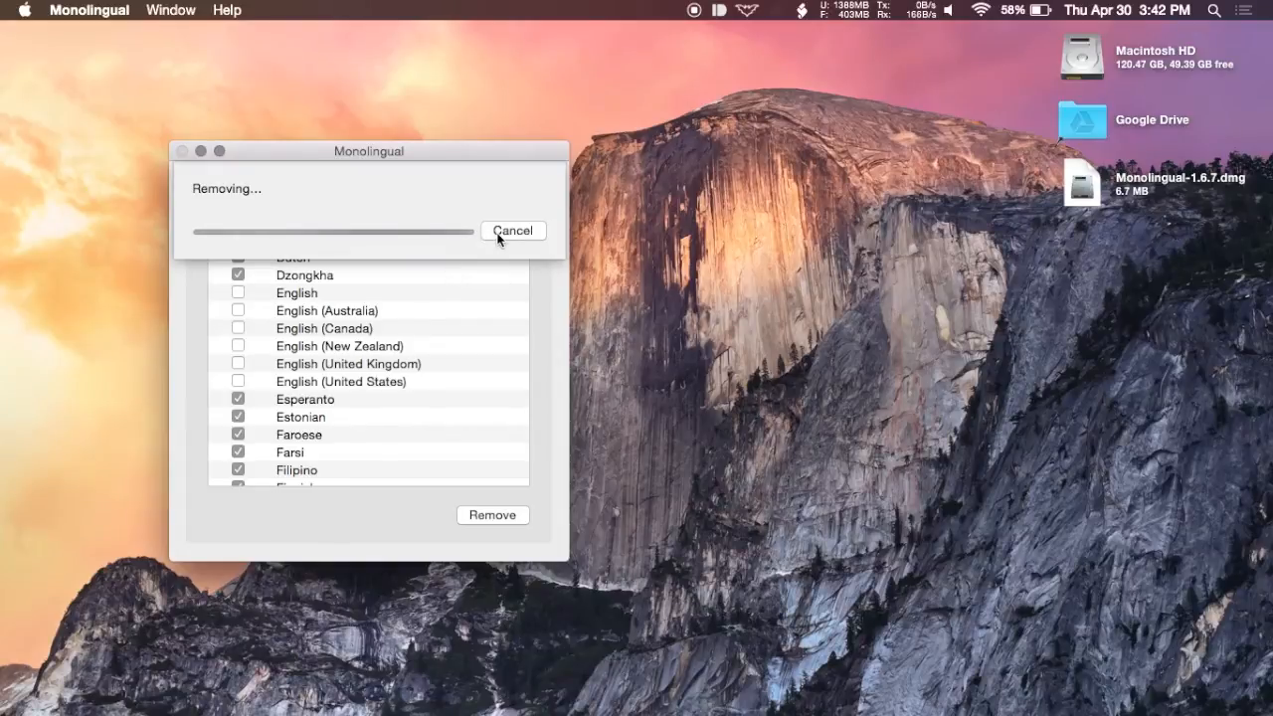
Dismiss the Removing progress notice to return to the Languages list
click(513, 229)
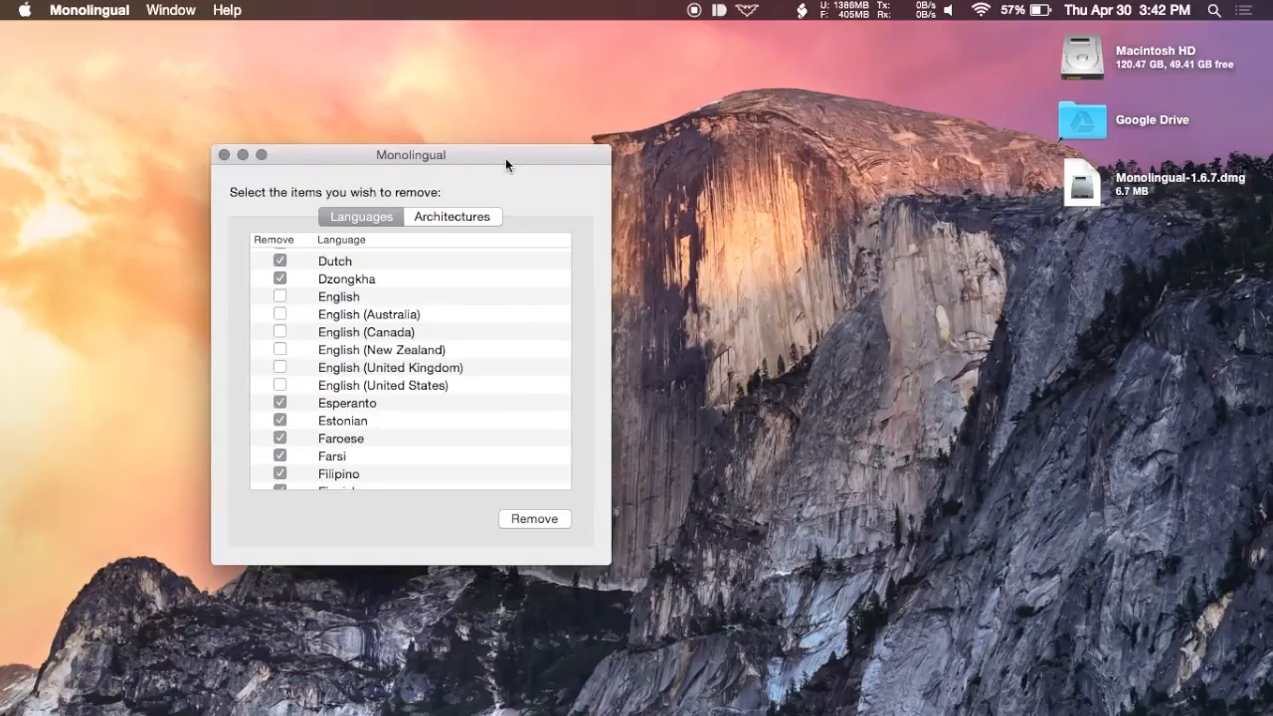
mouse_move(554, 330)
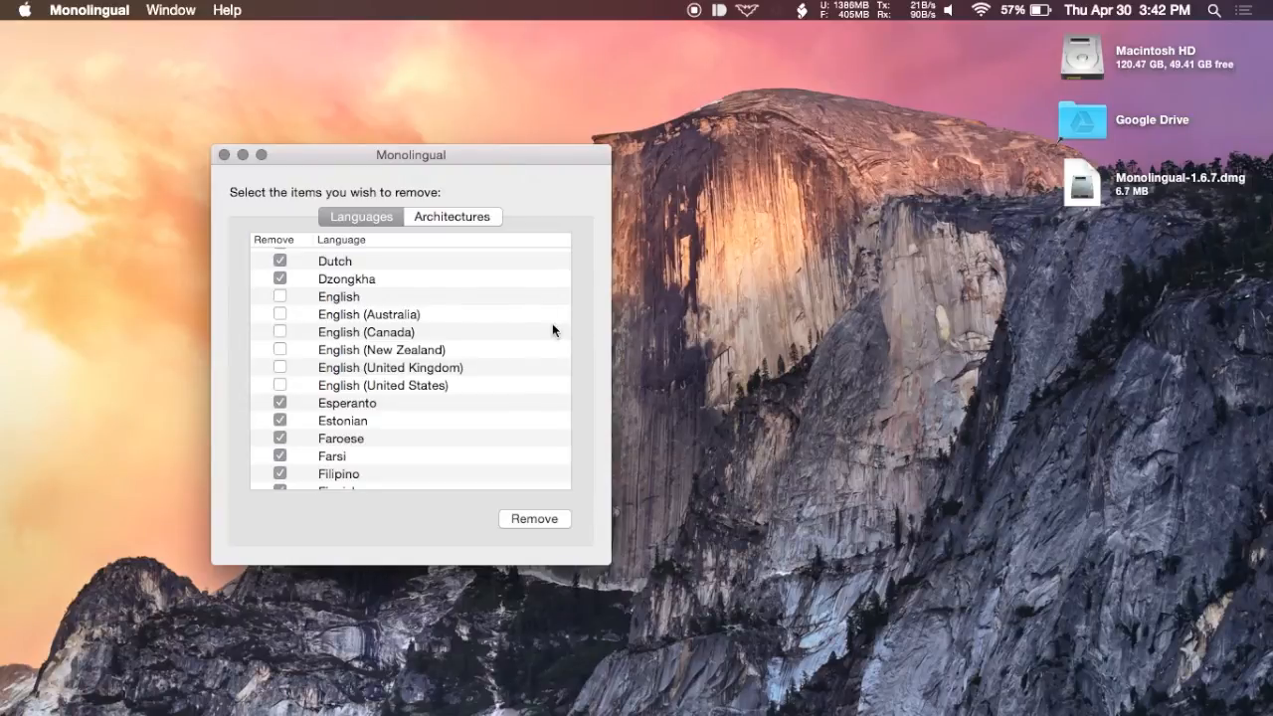